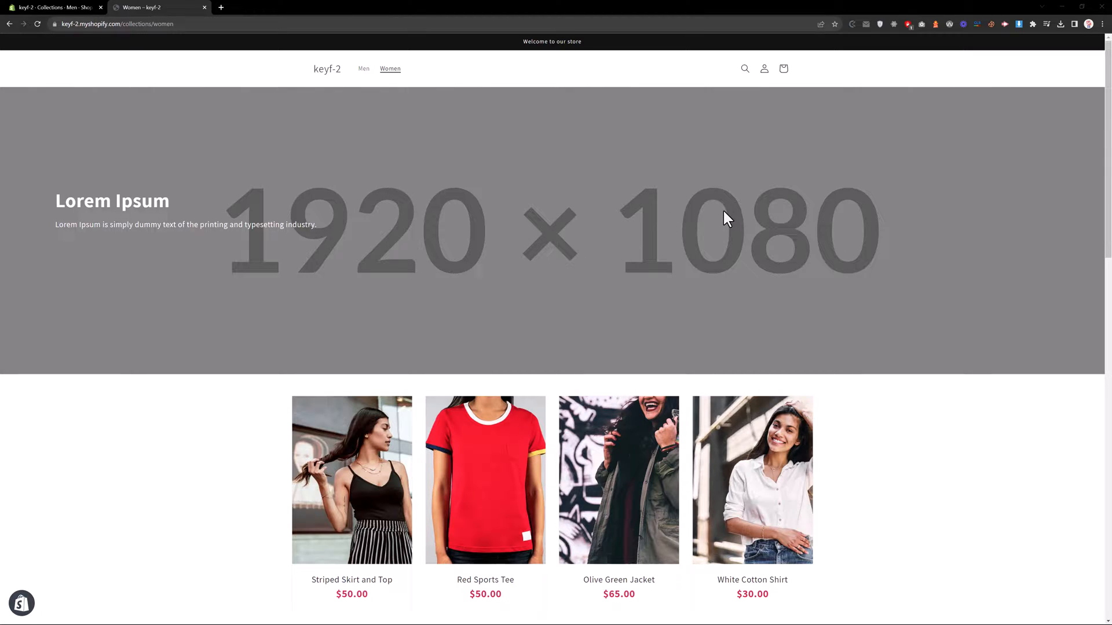
pyautogui.moveTo(414, 276)
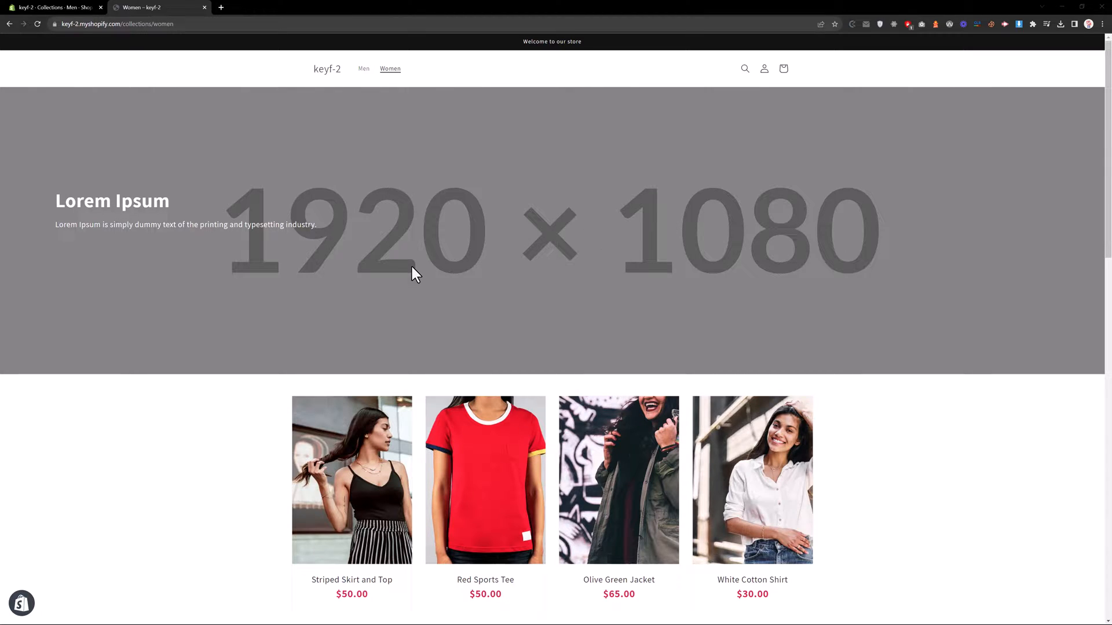
pyautogui.moveTo(394, 207)
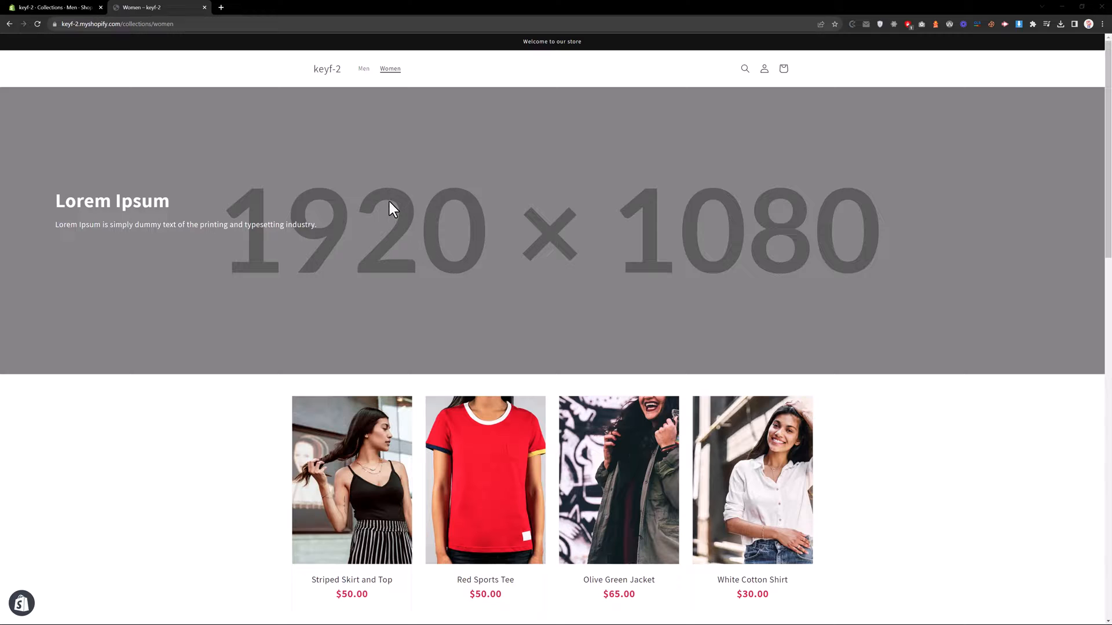
pyautogui.moveTo(356, 289)
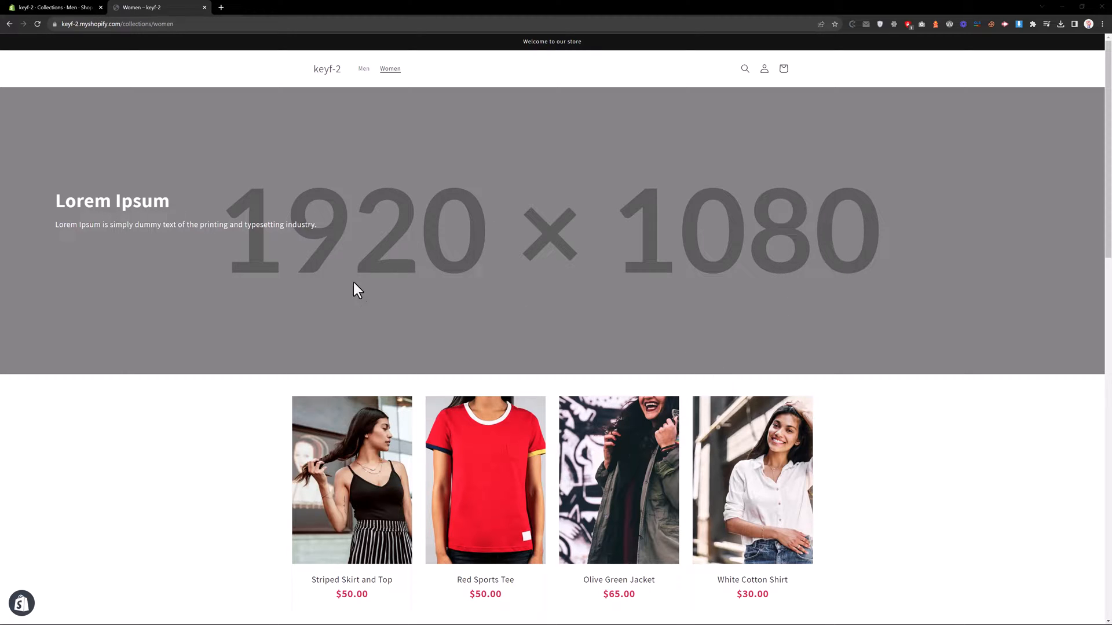
pyautogui.moveTo(635, 297)
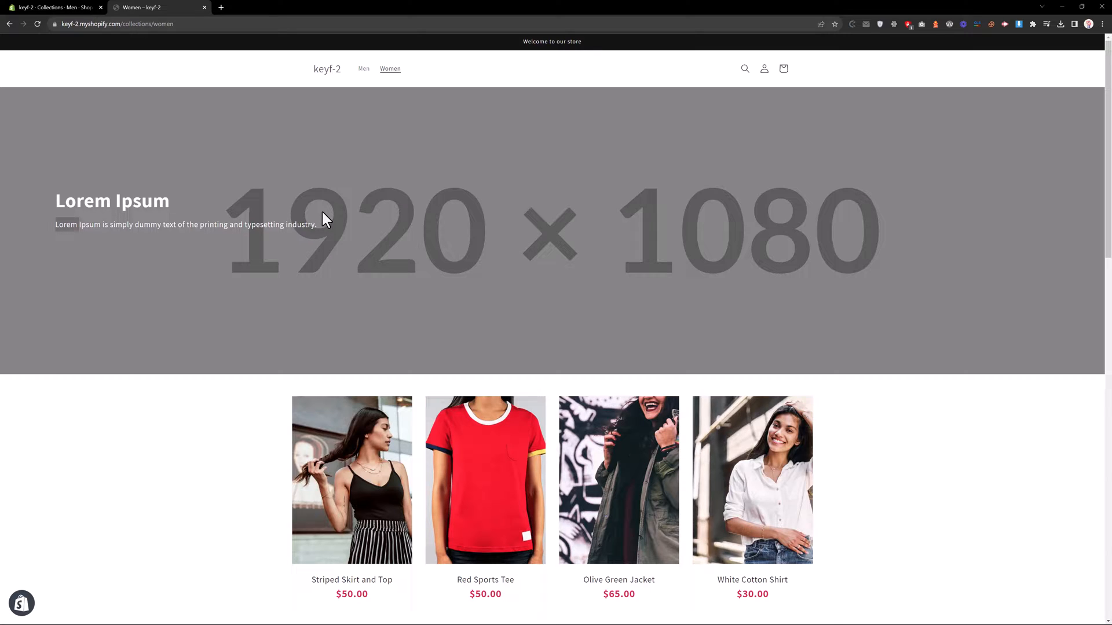
# Switch from the Women collection page in the browser to Visual Studio Code
pyautogui.press('alt+tab')
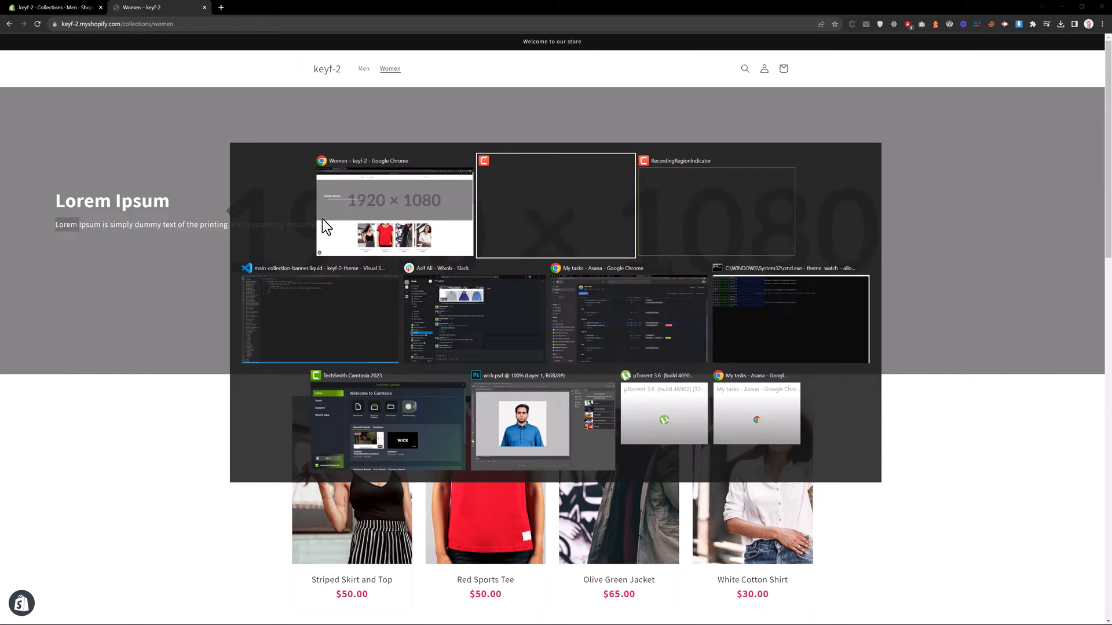
# Focus the main-collection-banner.liquid code showing the hard-coded Lorem Ipsum banner markup
pyautogui.click(319, 312)
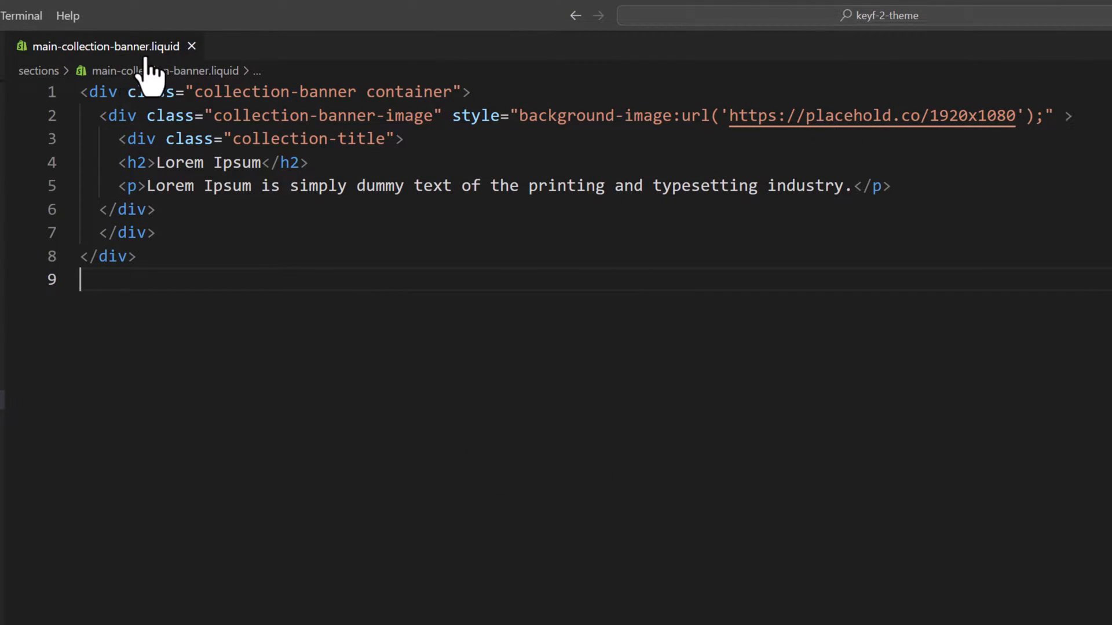
pyautogui.moveTo(499, 518)
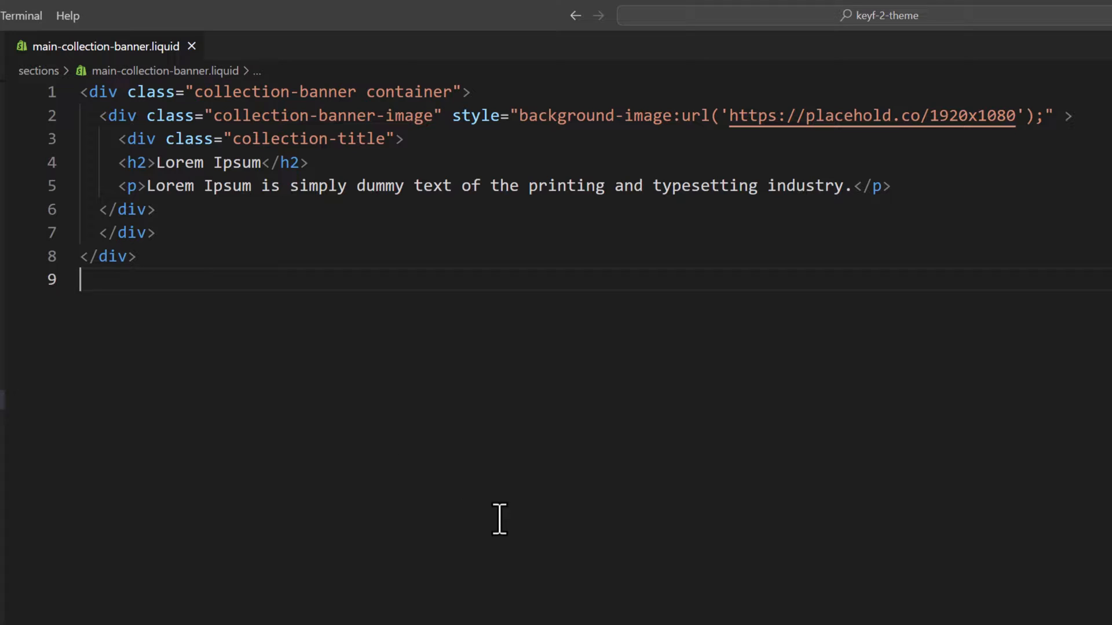
pyautogui.moveTo(261, 185)
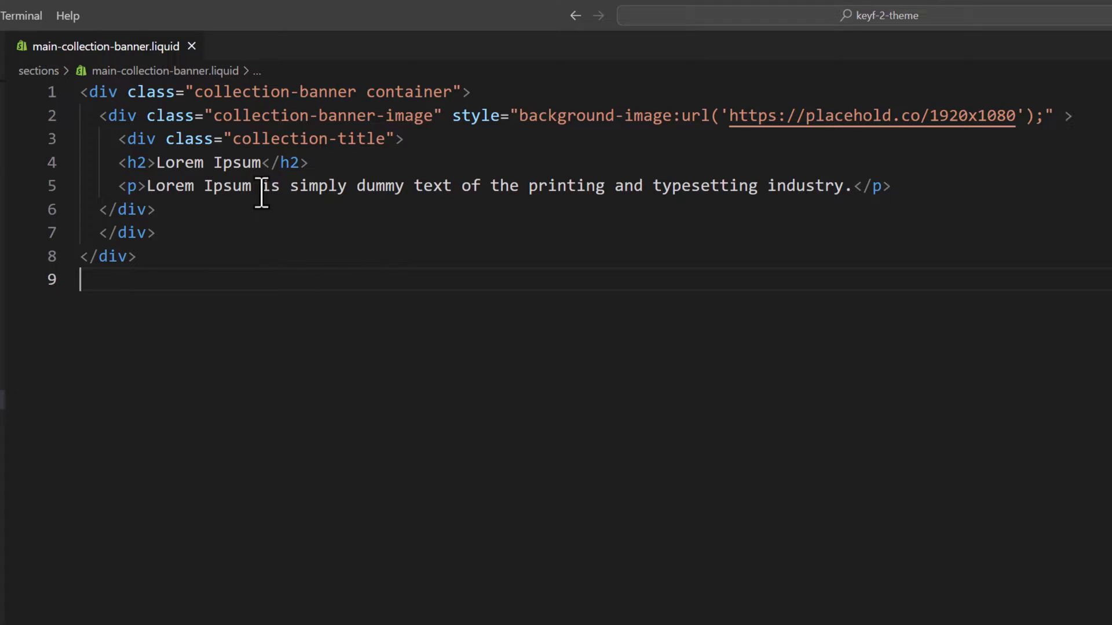
pyautogui.moveTo(749, 164)
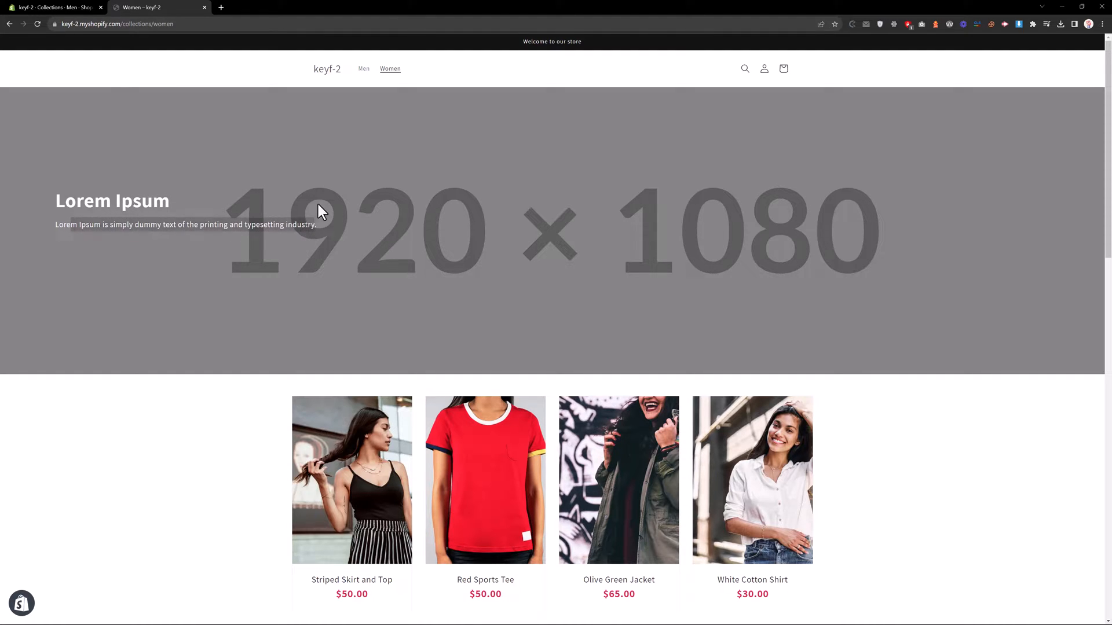
# Load the Men collection page from the storefront header
pyautogui.click(363, 68)
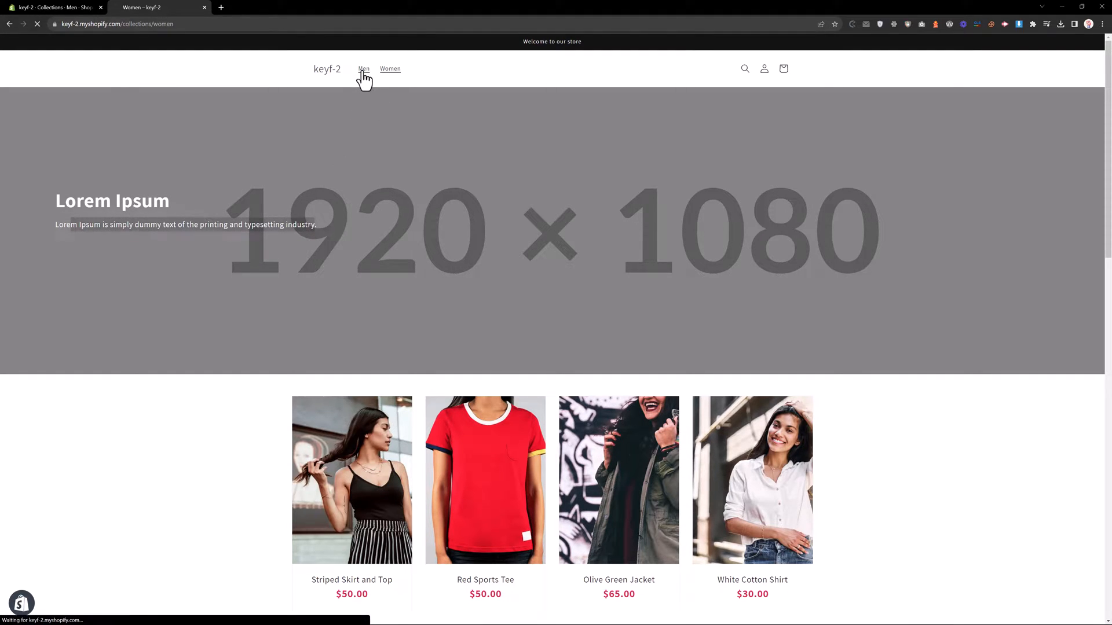
pyautogui.click(364, 69)
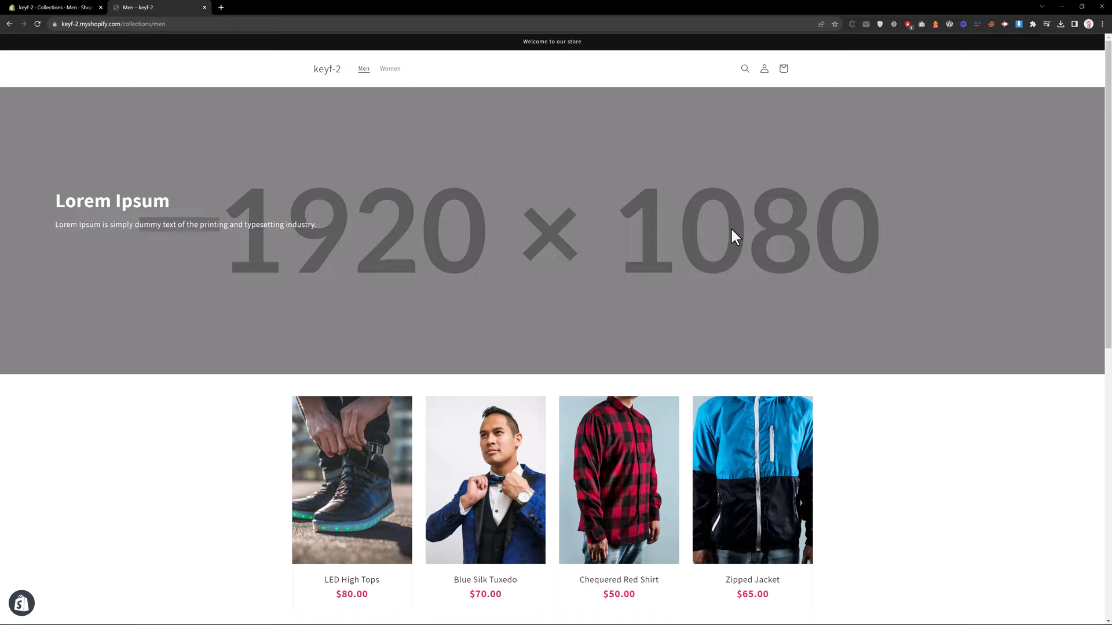
pyautogui.moveTo(700, 225)
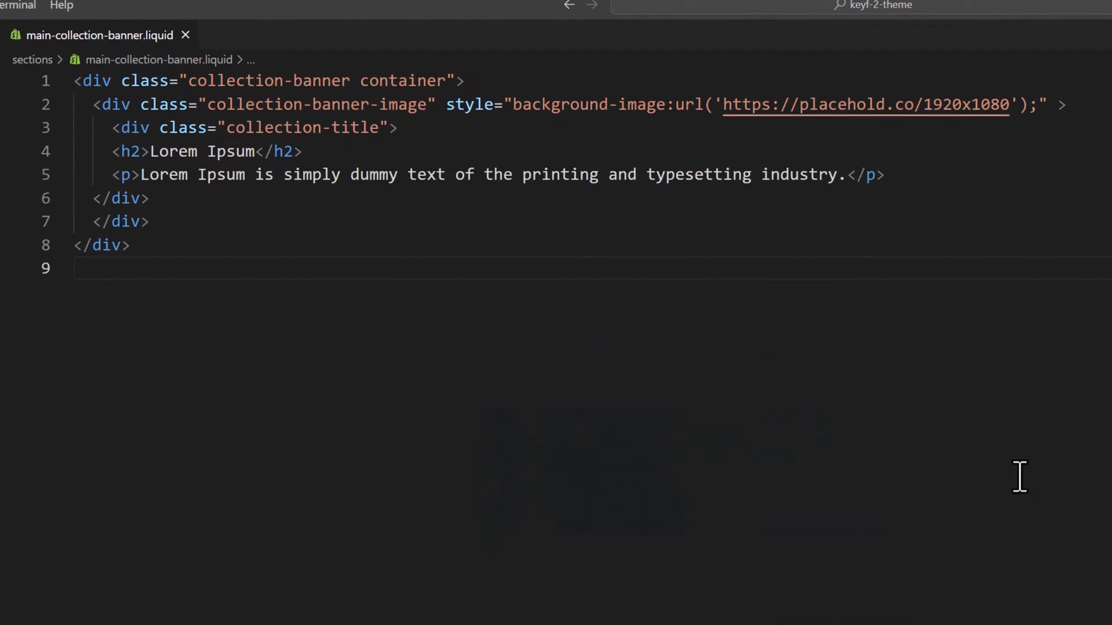
# Replace the Lorem Ipsum heading with {{collection.title}} and the paragraph with {{collection.description}}
pyautogui.click(146, 151)
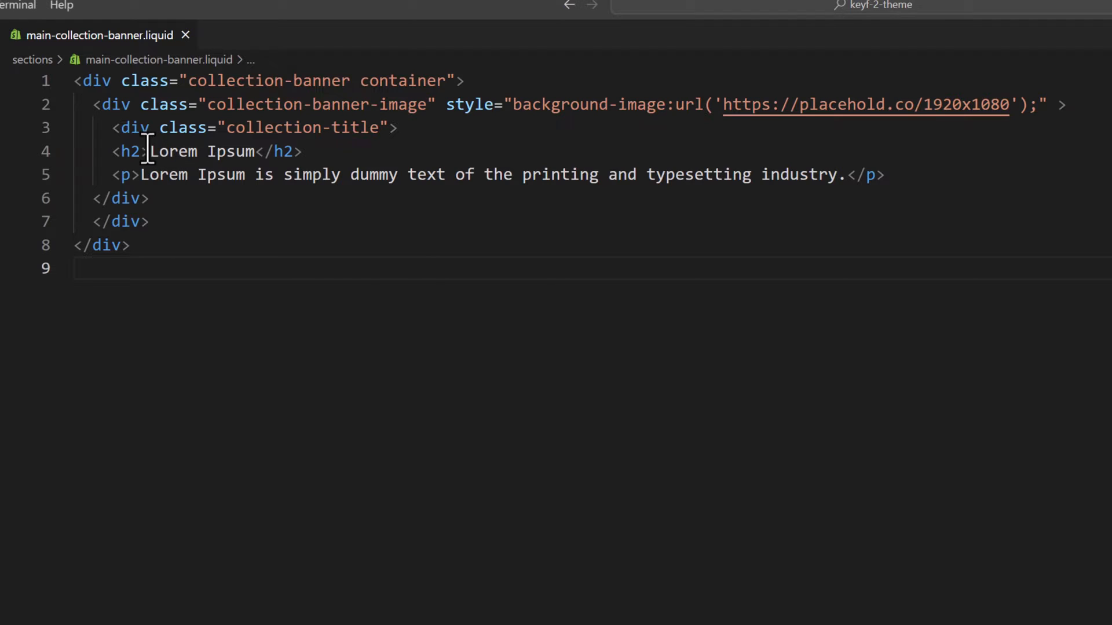
pyautogui.doubleClick(173, 152)
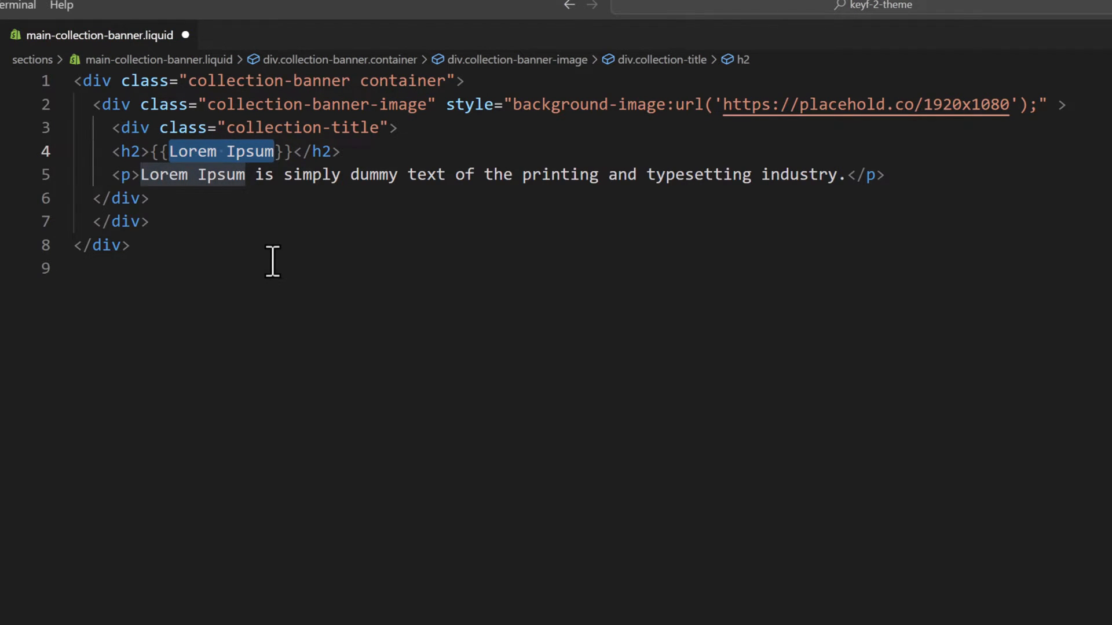
pyautogui.write('collection.title')
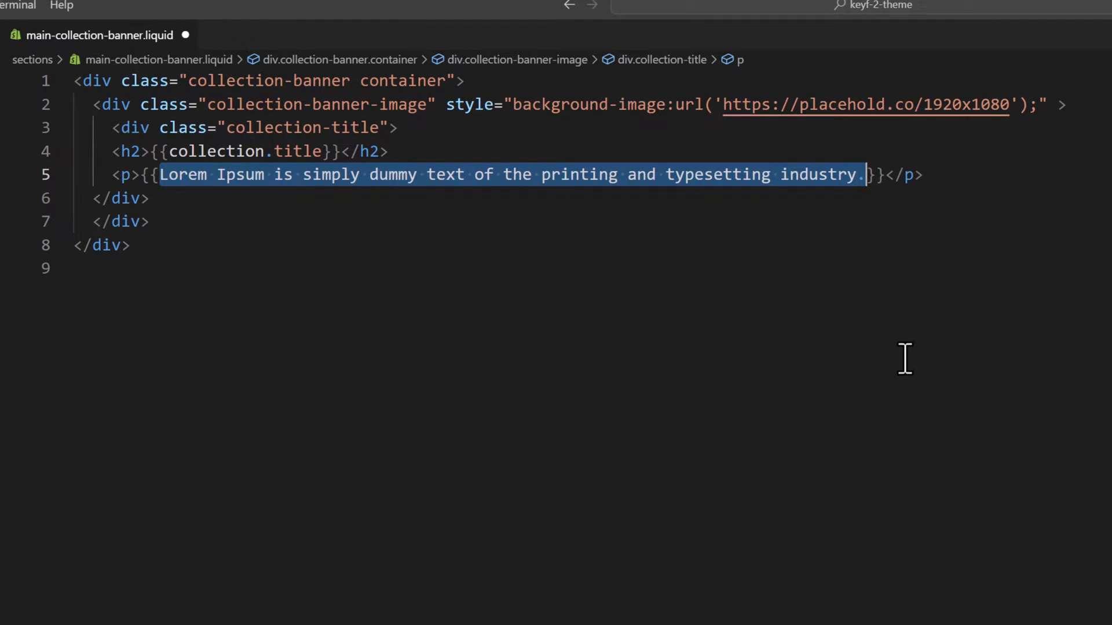
pyautogui.write('product.}}</p>')
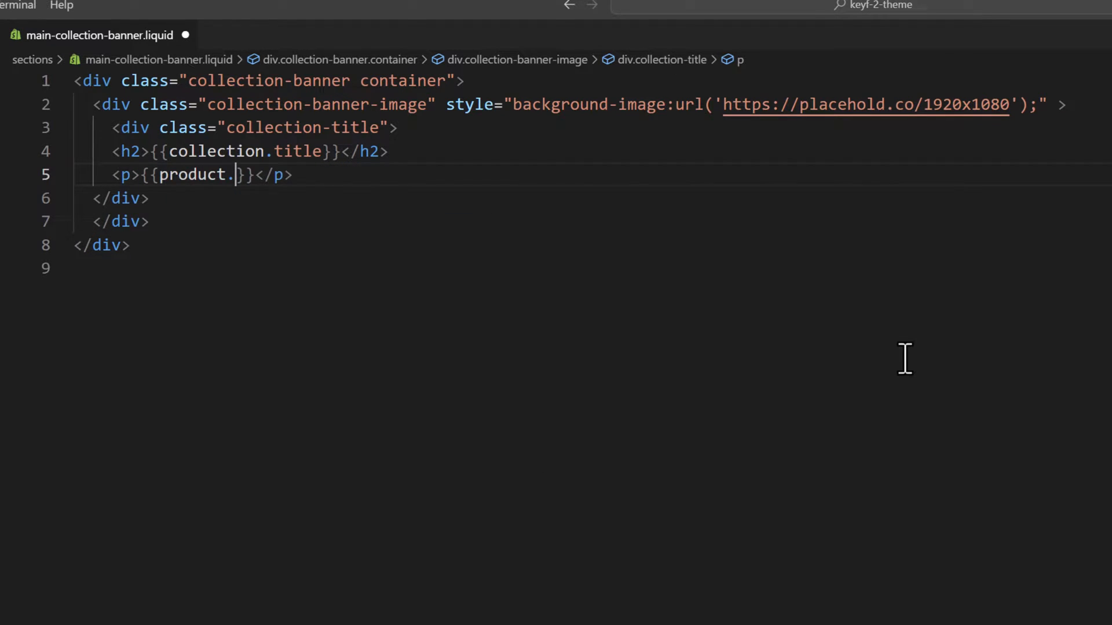
pyautogui.write('collection')
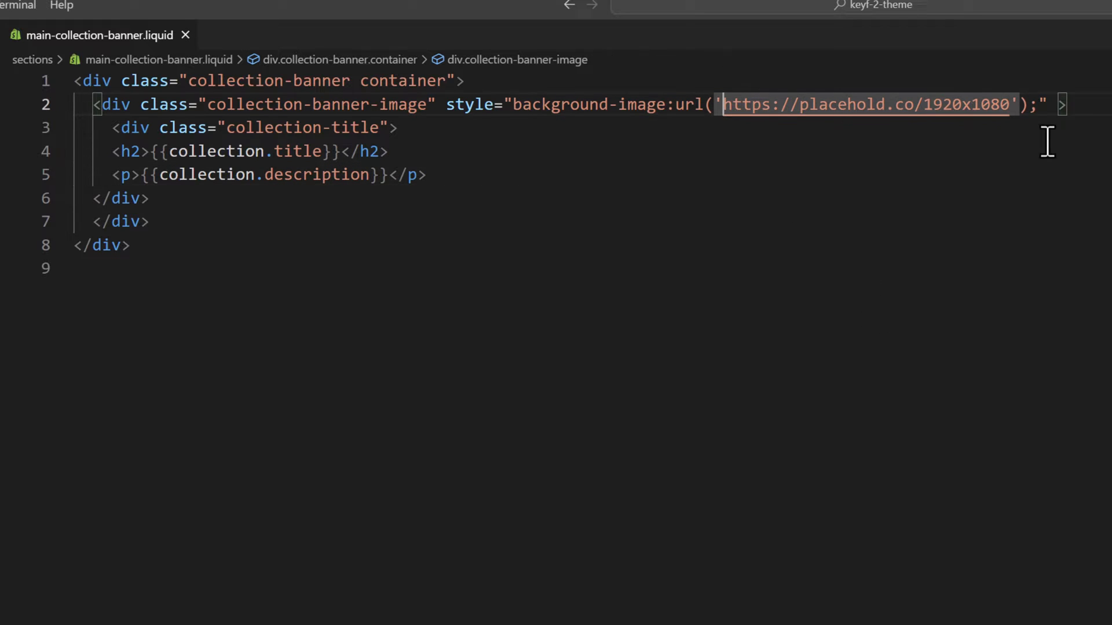
# Set the banner background-image to collection.image | img_url: '2000x' and save the file
pyautogui.write('{{')
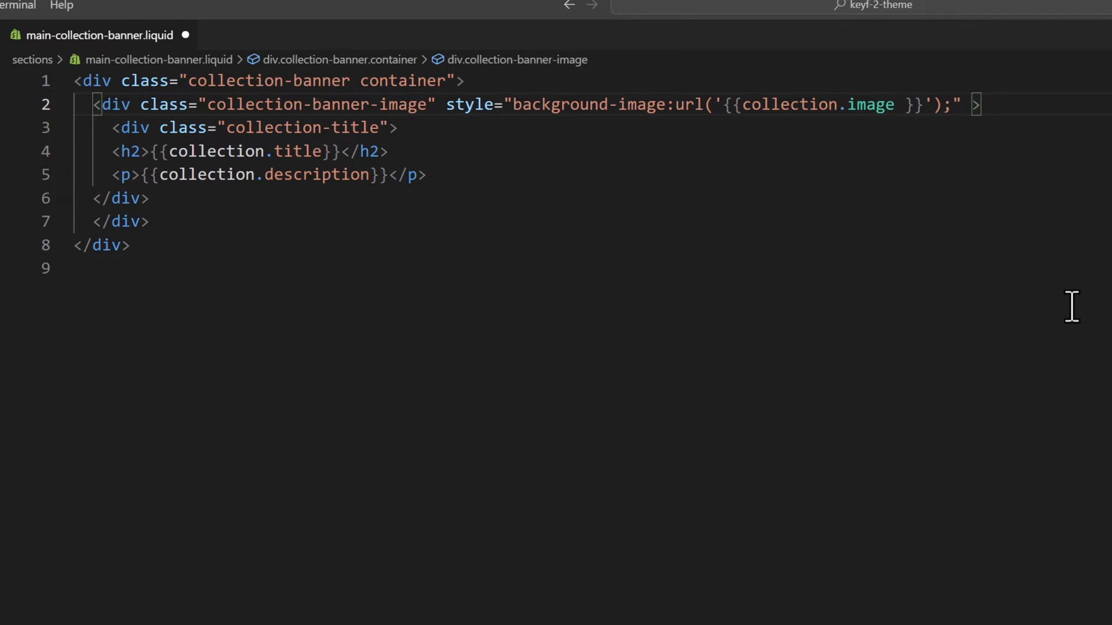
pyautogui.write('| img_url:')
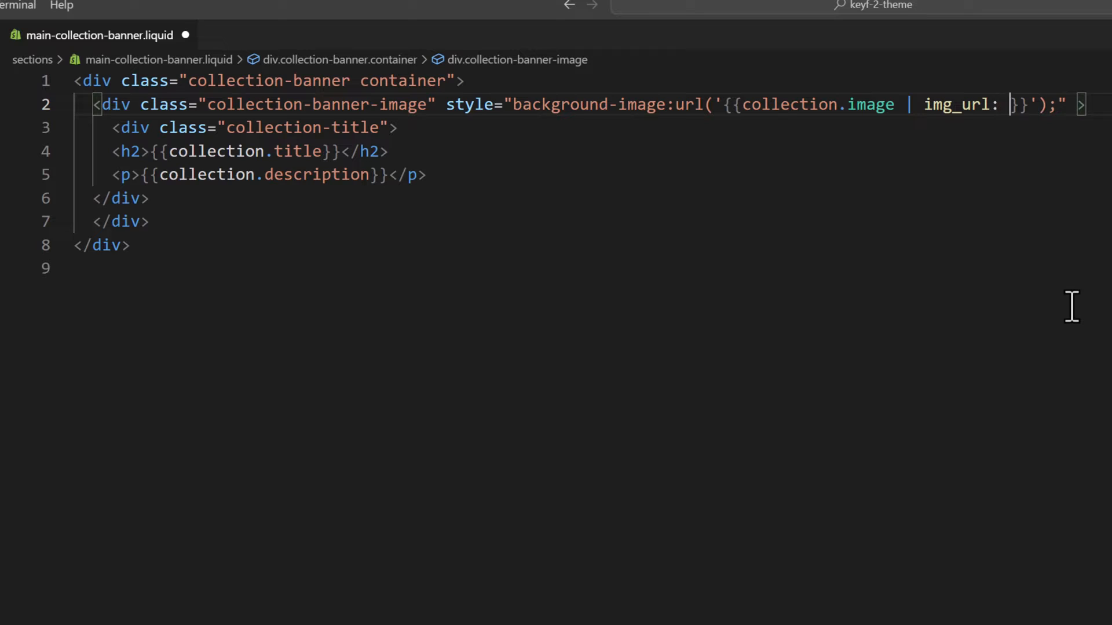
pyautogui.write("''")
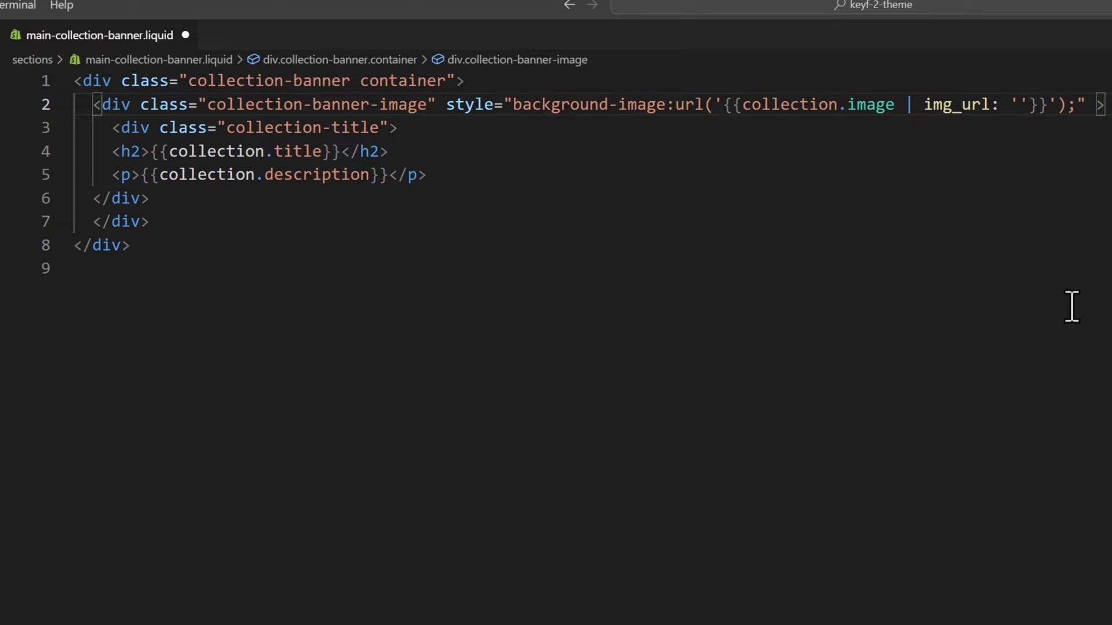
pyautogui.write('2000x')
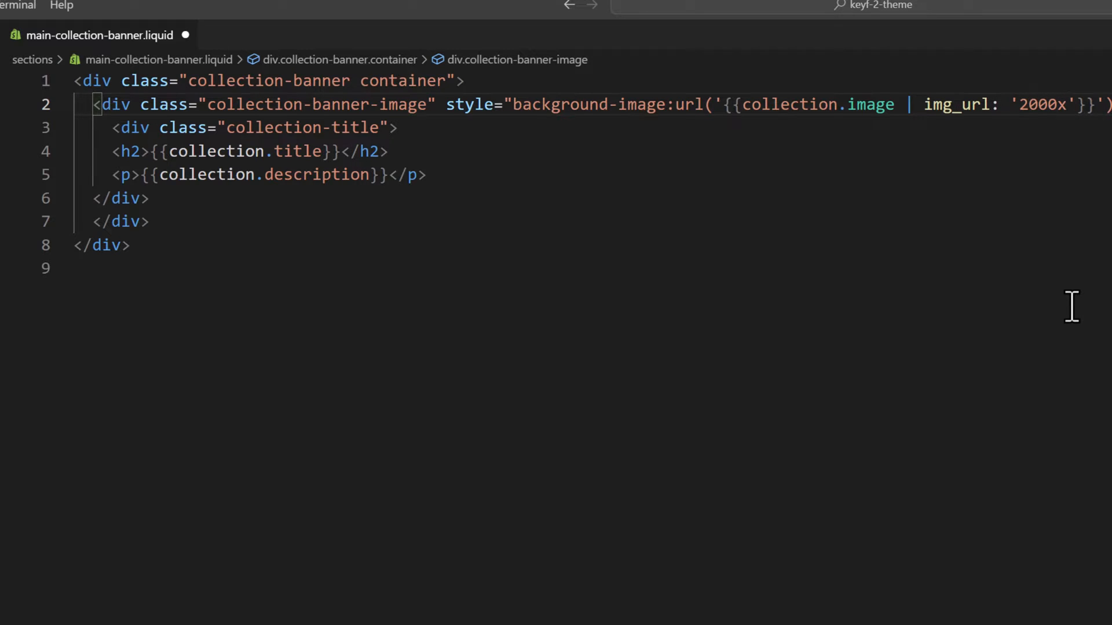
pyautogui.press('ctrl+s')
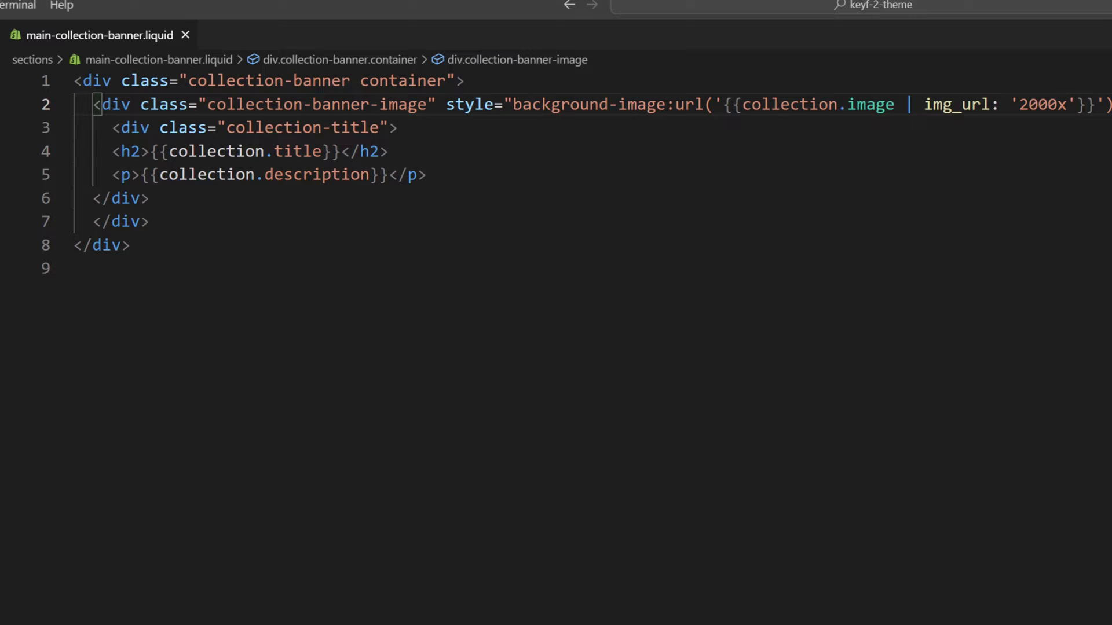
pyautogui.press('alt+tab')
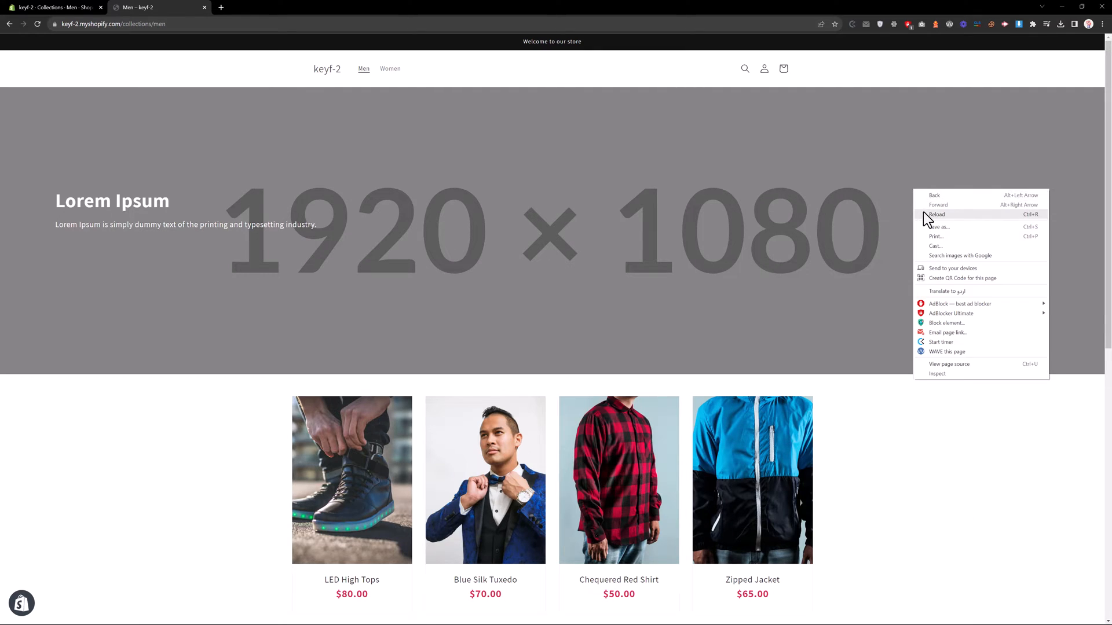
# Reload the Men collection to see its own banner, then go to the Women collection
pyautogui.click(937, 214)
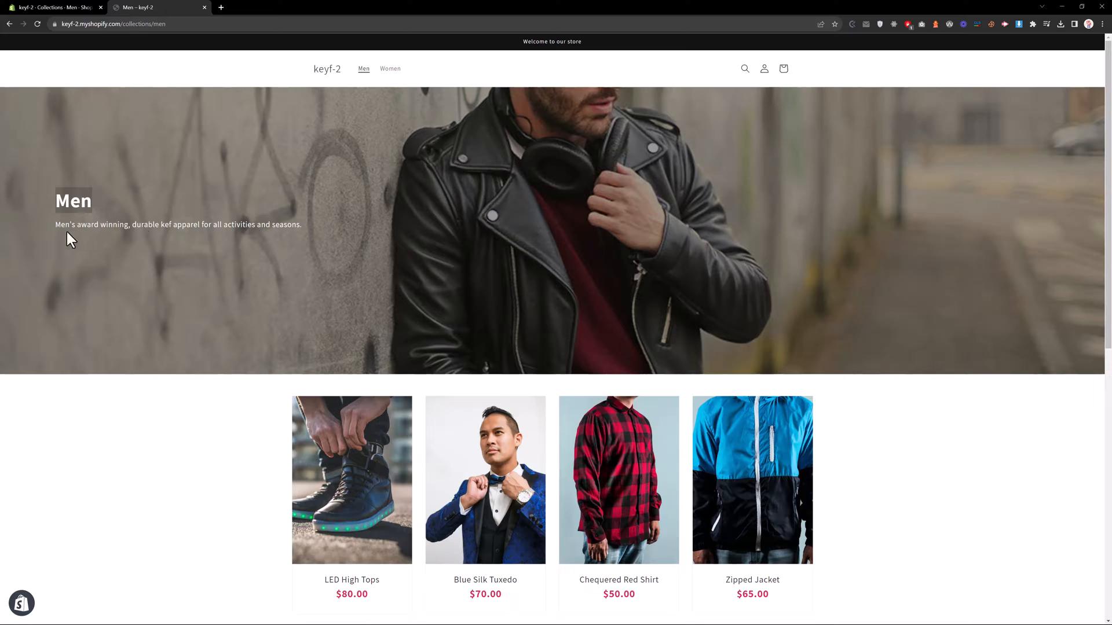
pyautogui.moveTo(563, 170)
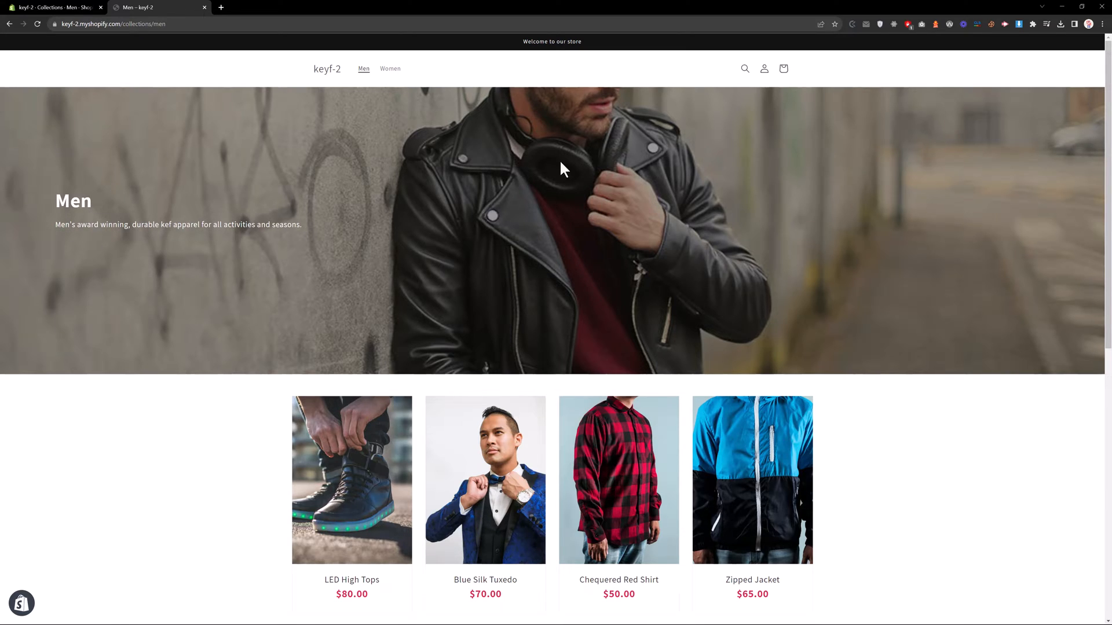
pyautogui.moveTo(387, 68)
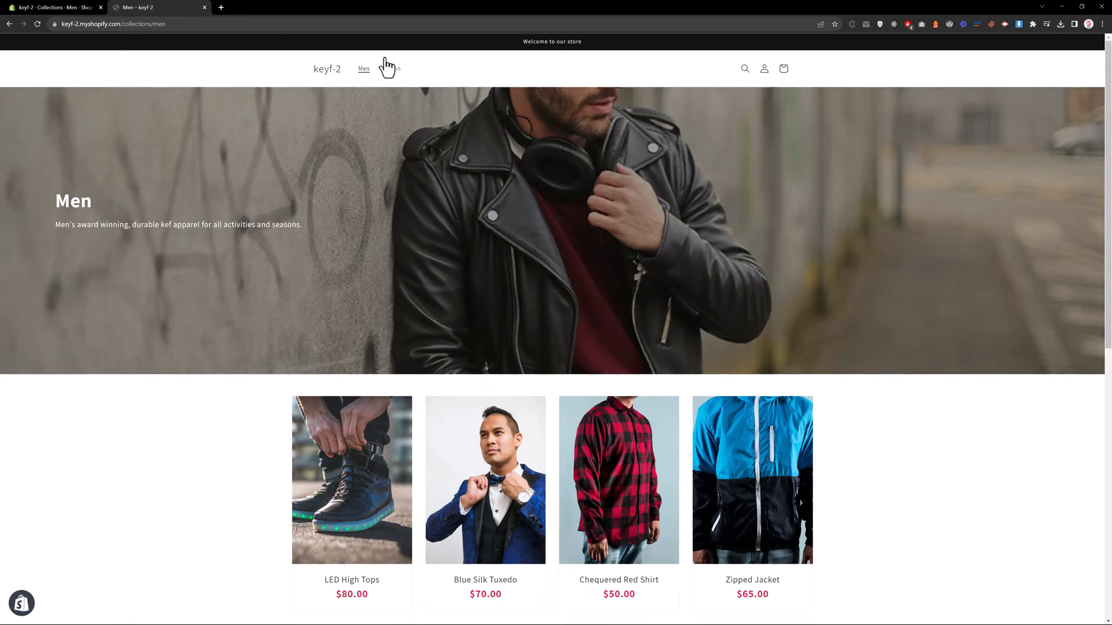
pyautogui.click(390, 68)
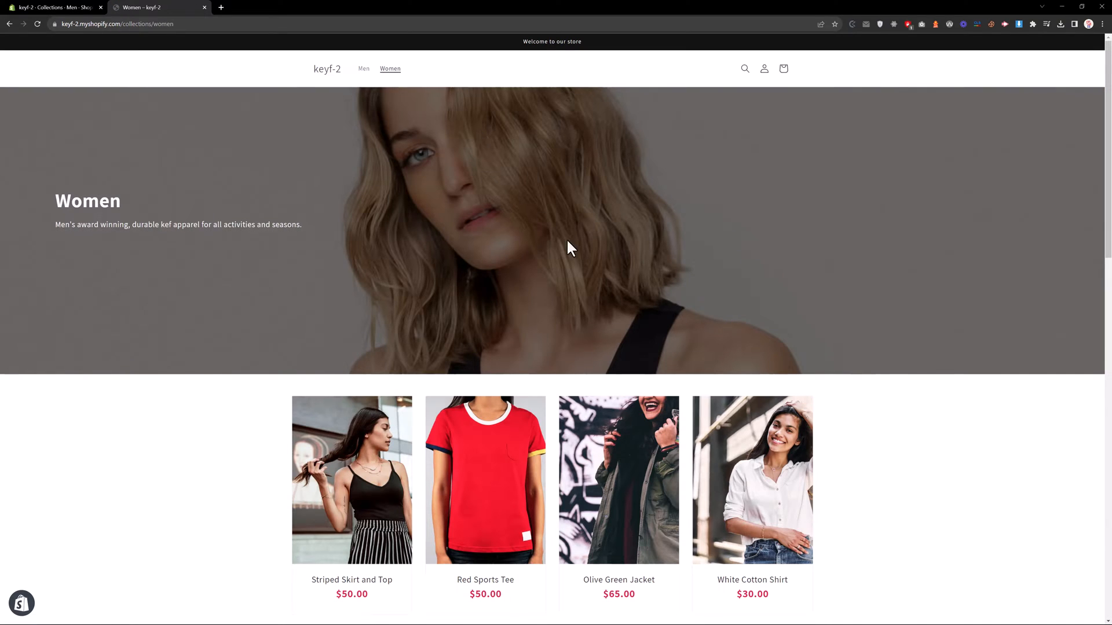
pyautogui.moveTo(478, 185)
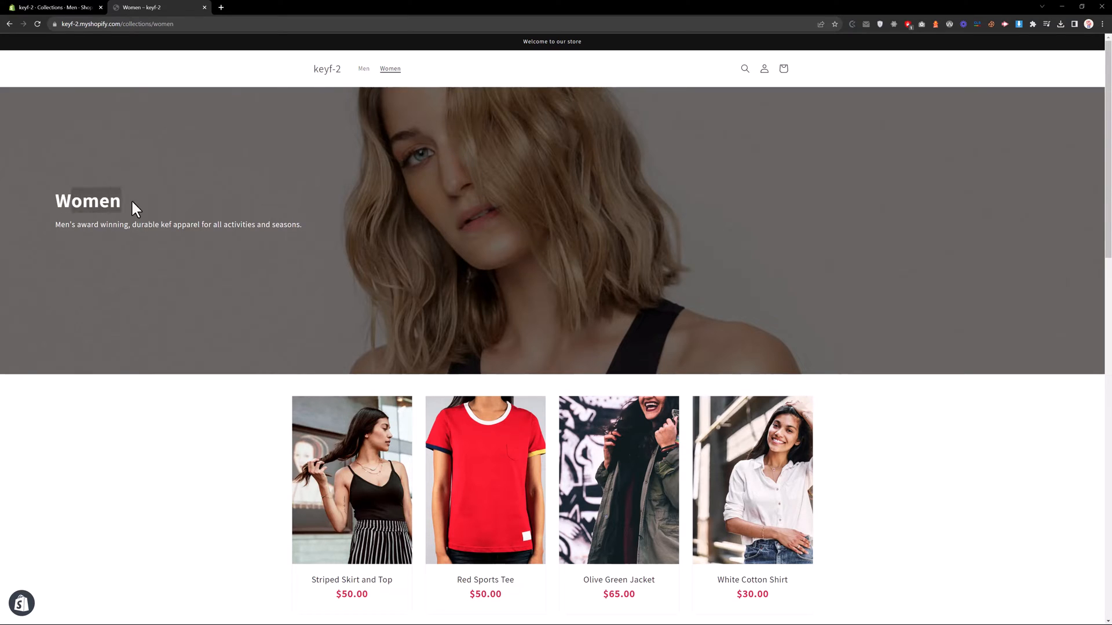
pyautogui.moveTo(107, 231)
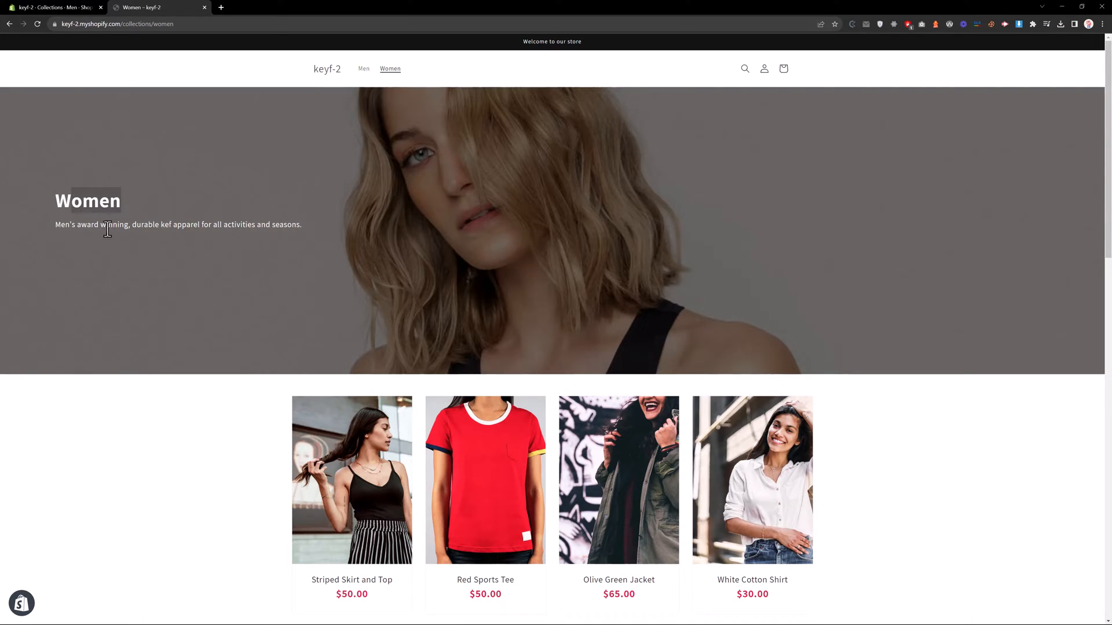
# In Shopify admin, remove the Men collection's image, upload a new photo and save
pyautogui.click(53, 7)
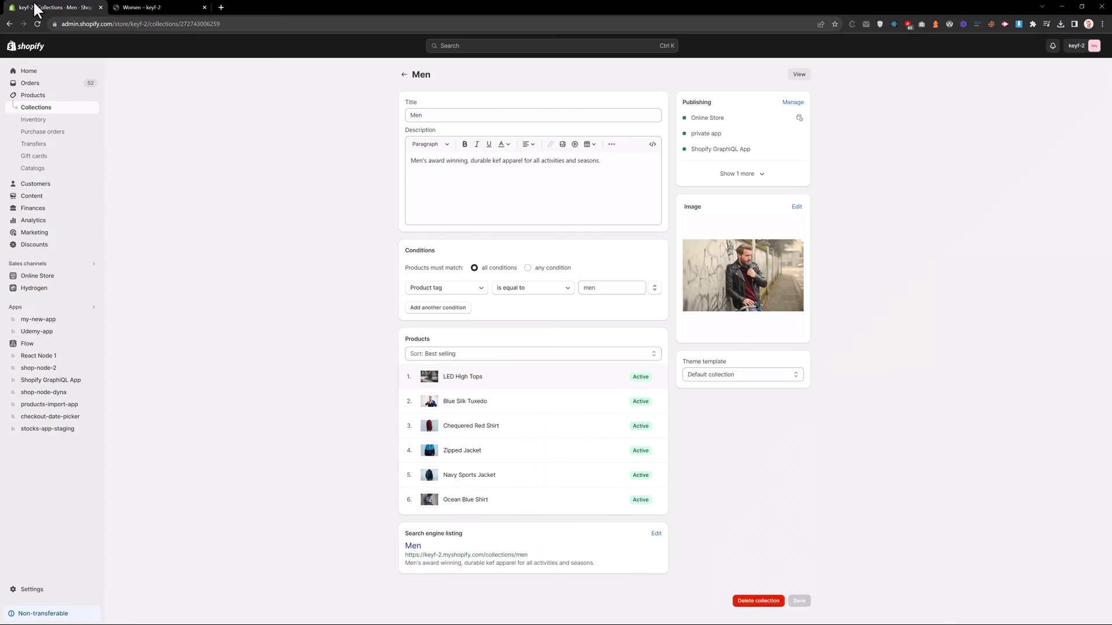
pyautogui.moveTo(195, 145)
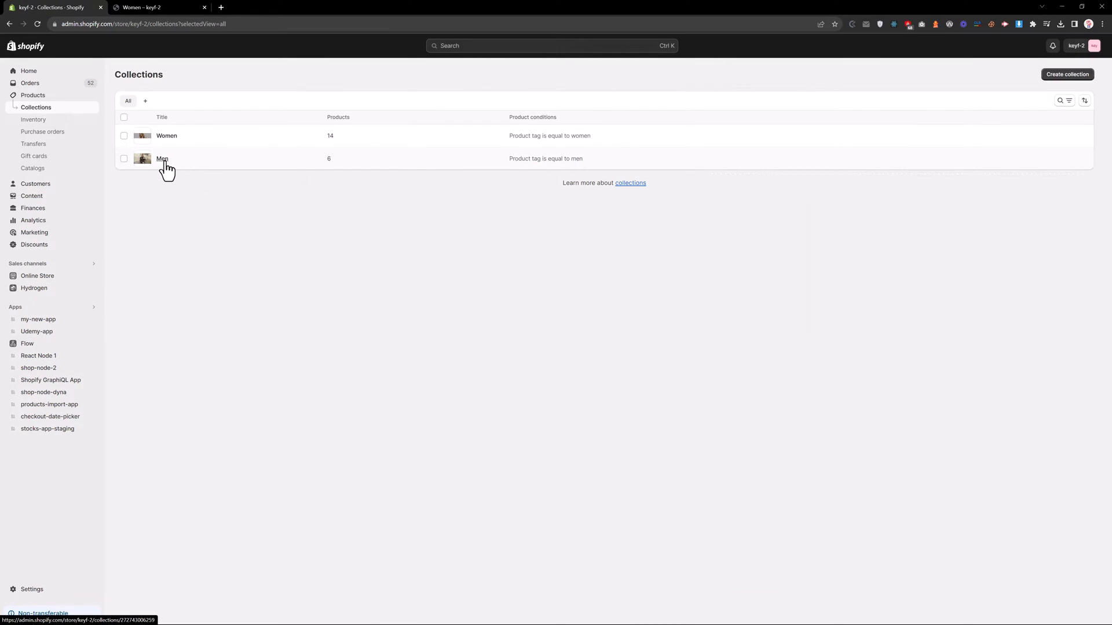
pyautogui.click(162, 159)
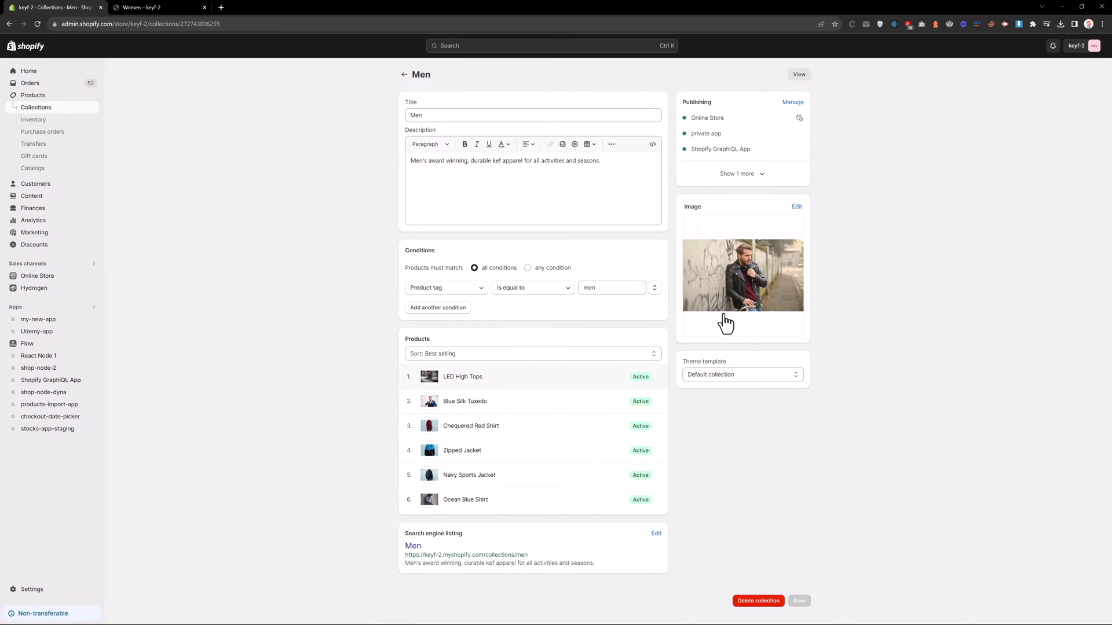
pyautogui.moveTo(792, 233)
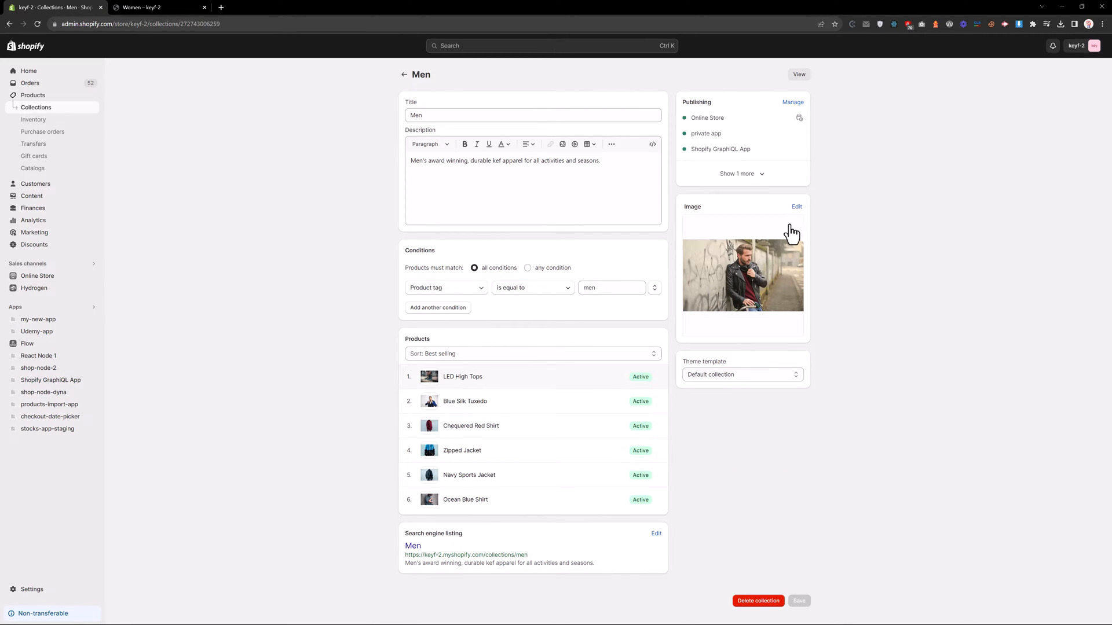
pyautogui.click(796, 206)
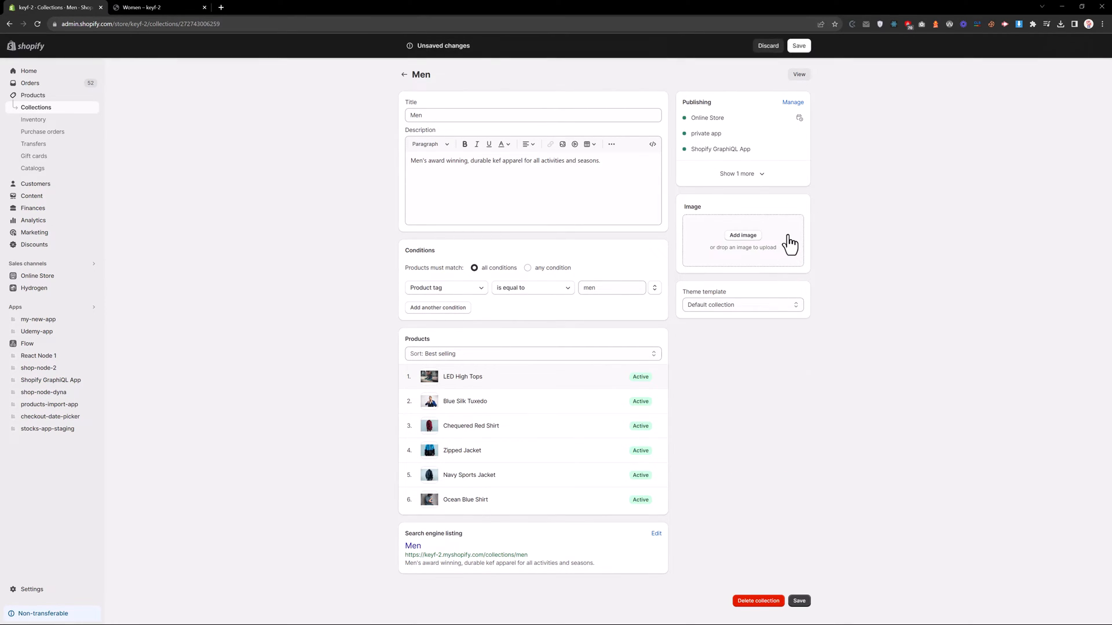
pyautogui.click(743, 235)
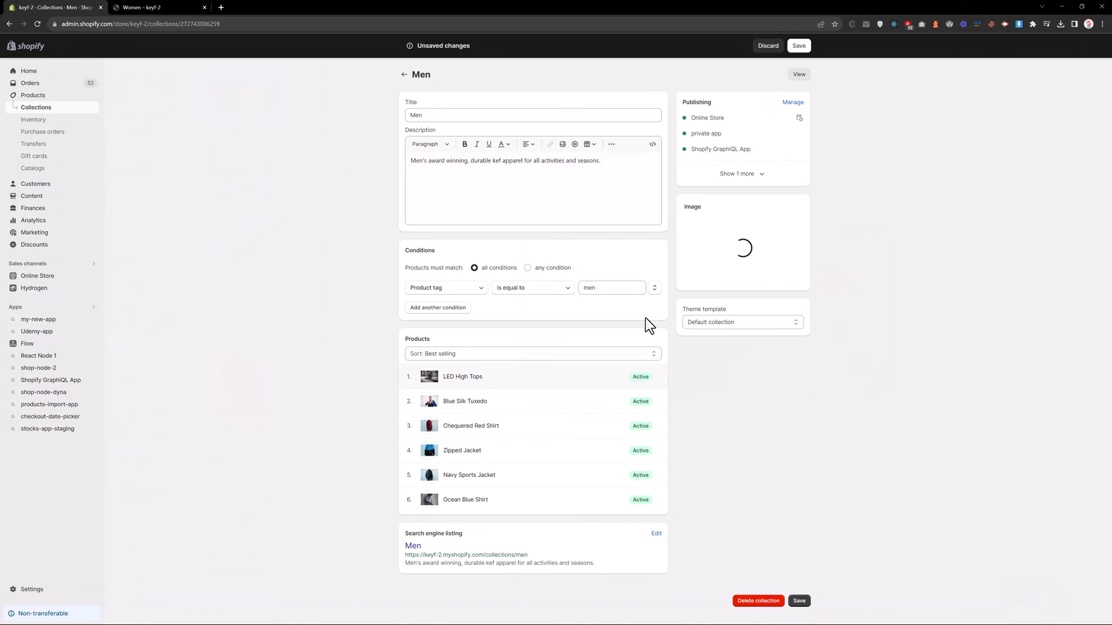
pyautogui.moveTo(849, 434)
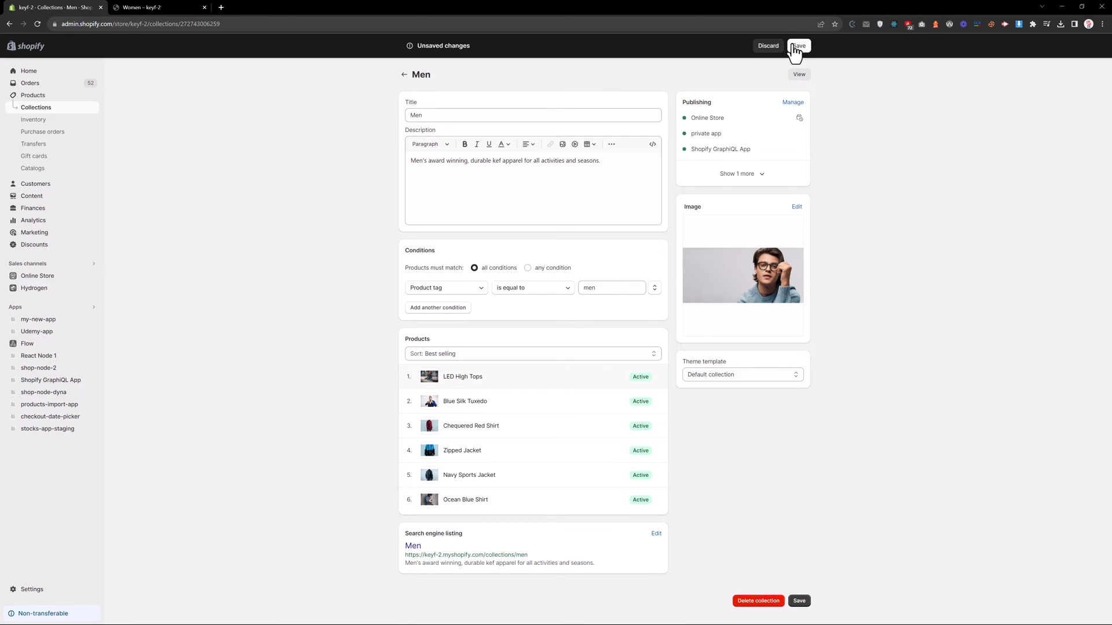
pyautogui.click(156, 7)
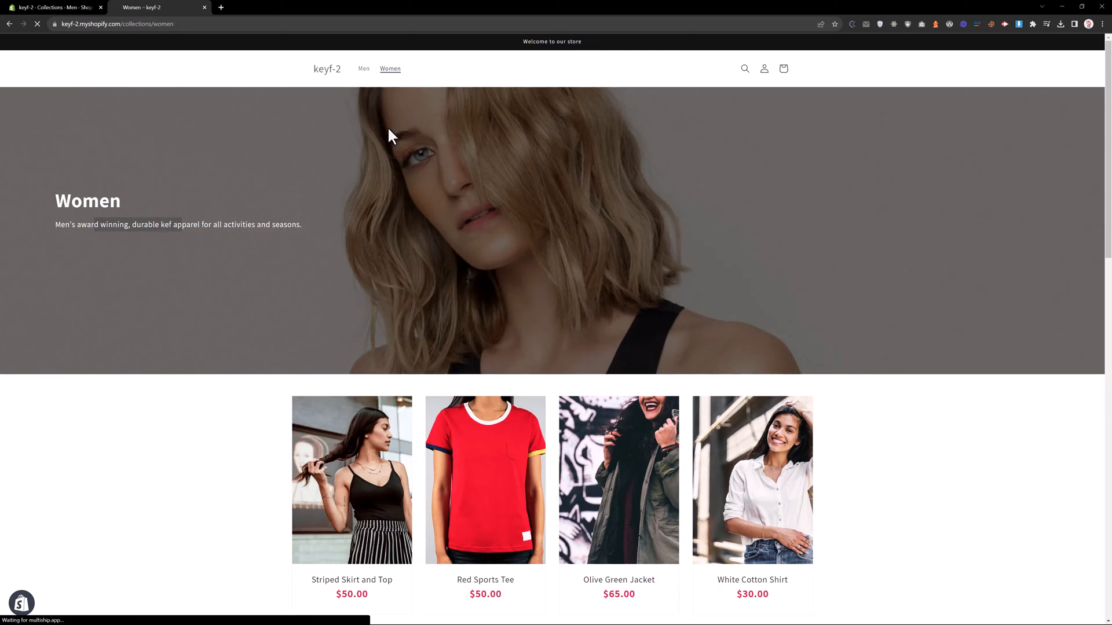
# Go to the Men collection to see its banner with the new man-in-glasses photo
pyautogui.click(362, 68)
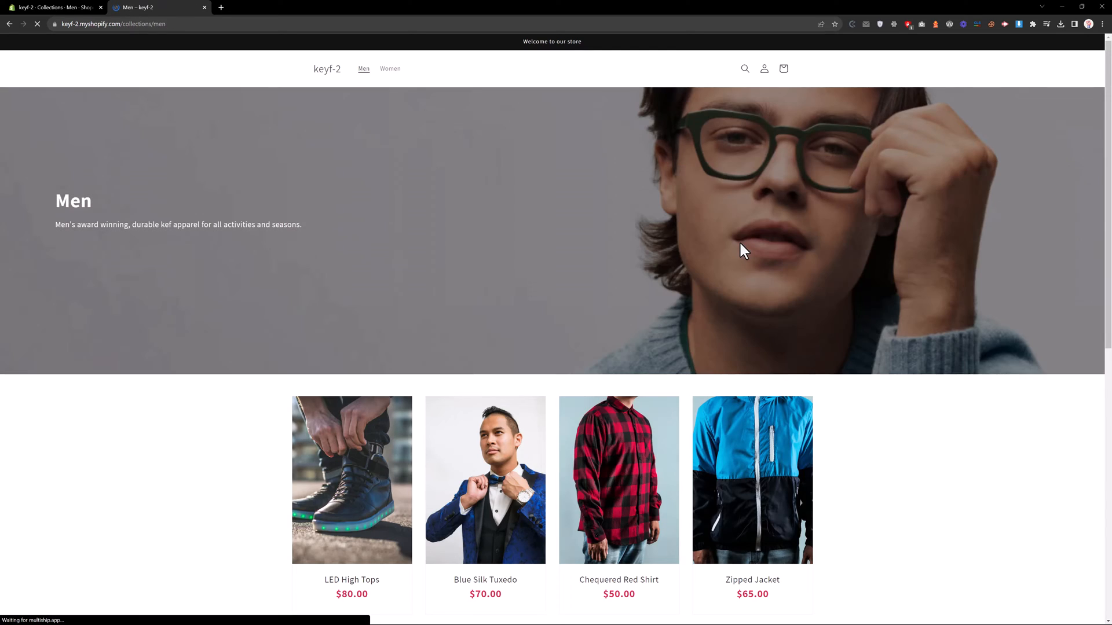
pyautogui.moveTo(810, 242)
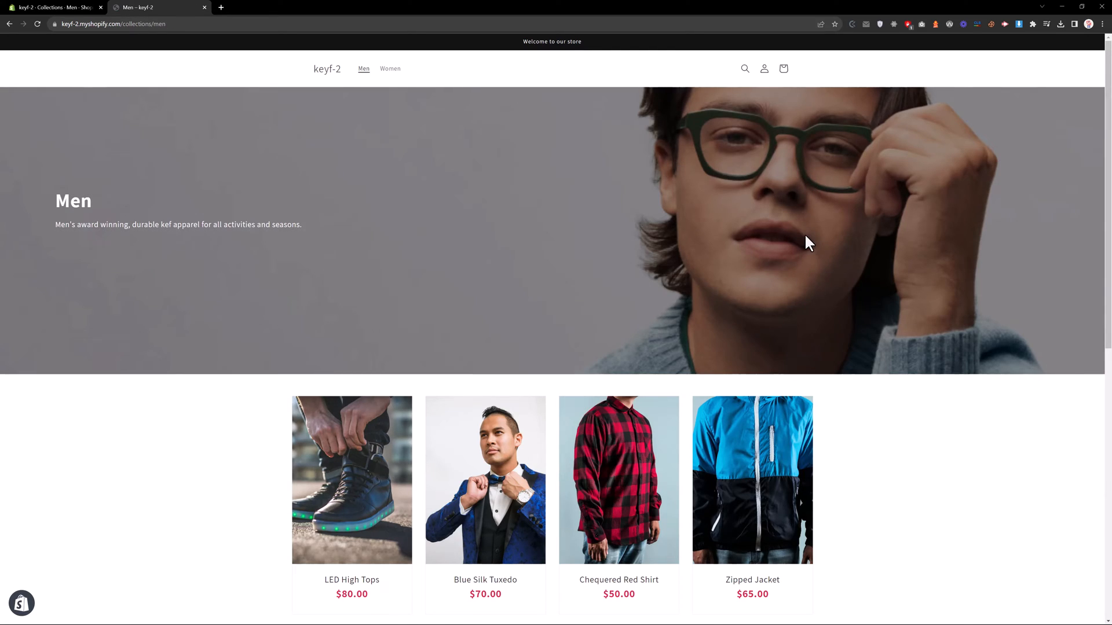
pyautogui.moveTo(884, 277)
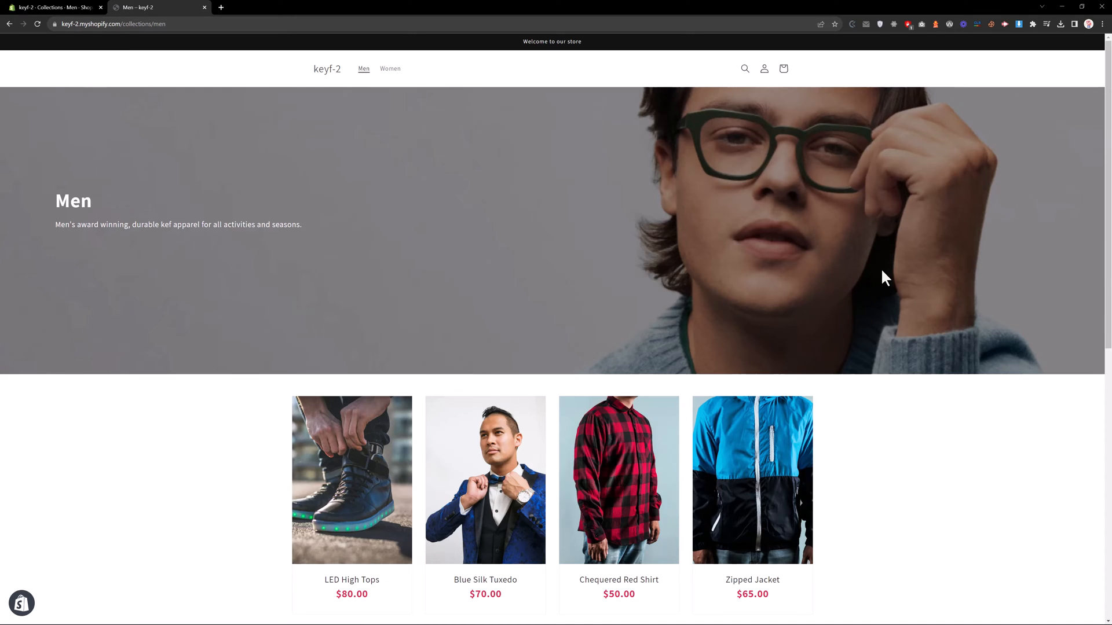